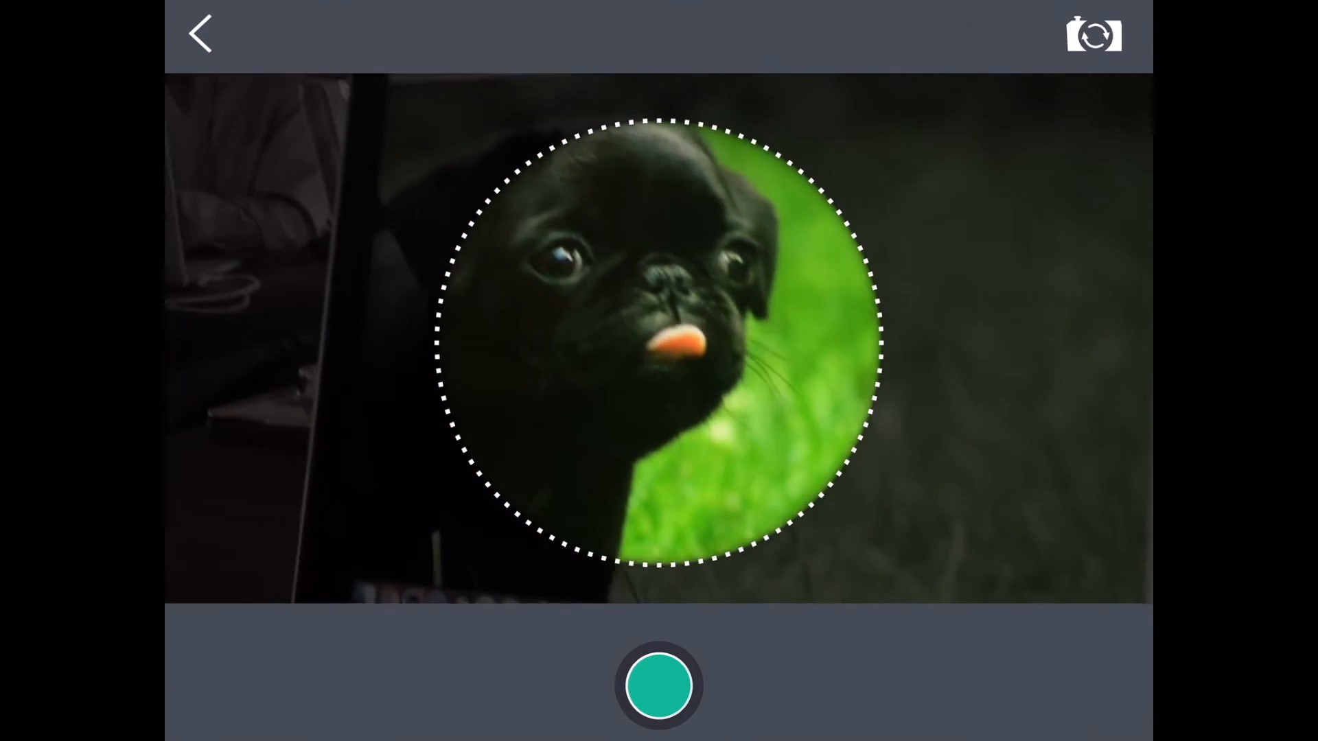
Capture the pug photo framed inside the dotted circle as the ball's skin.
{"action": "left_click", "coordinate": [658, 684]}
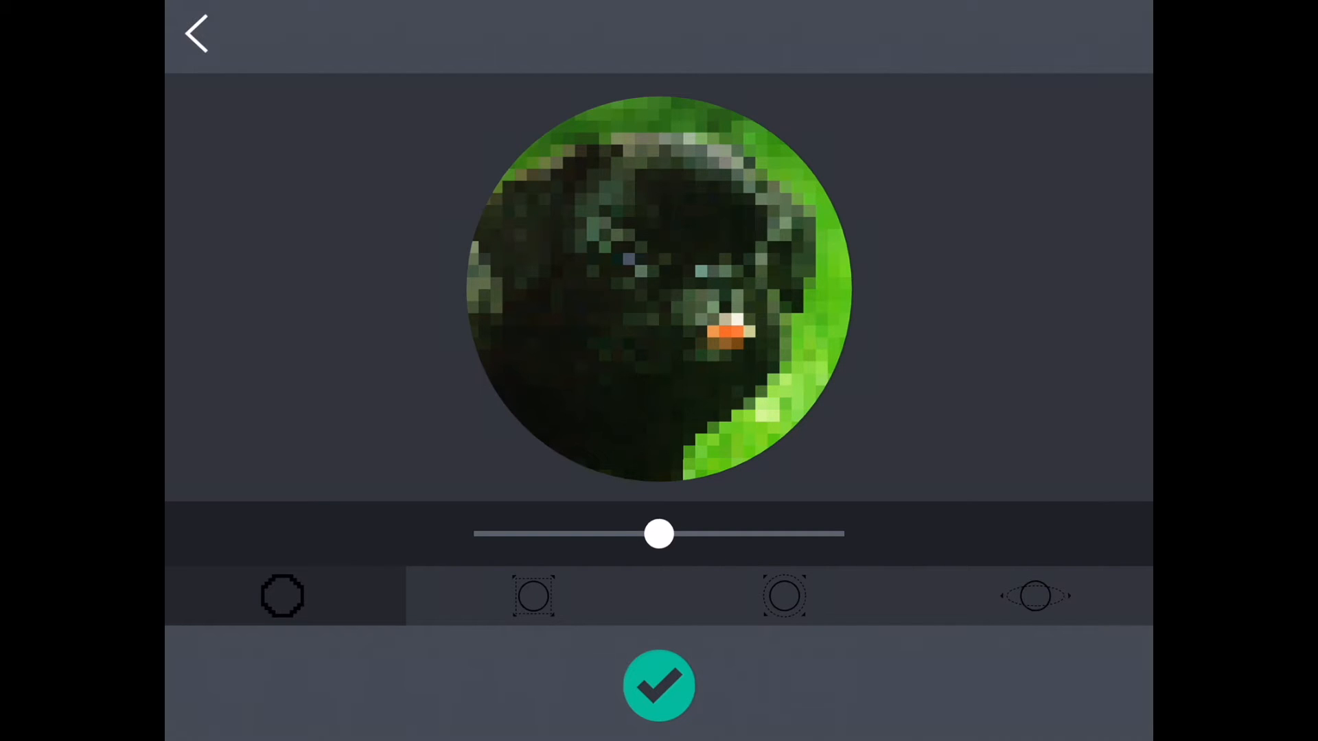
Set the pug texture's pixel slider to the finest detail after trying coarse settings.
{"action": "left_click_drag", "start_coordinate": [660, 534], "coordinate": [475, 534]}
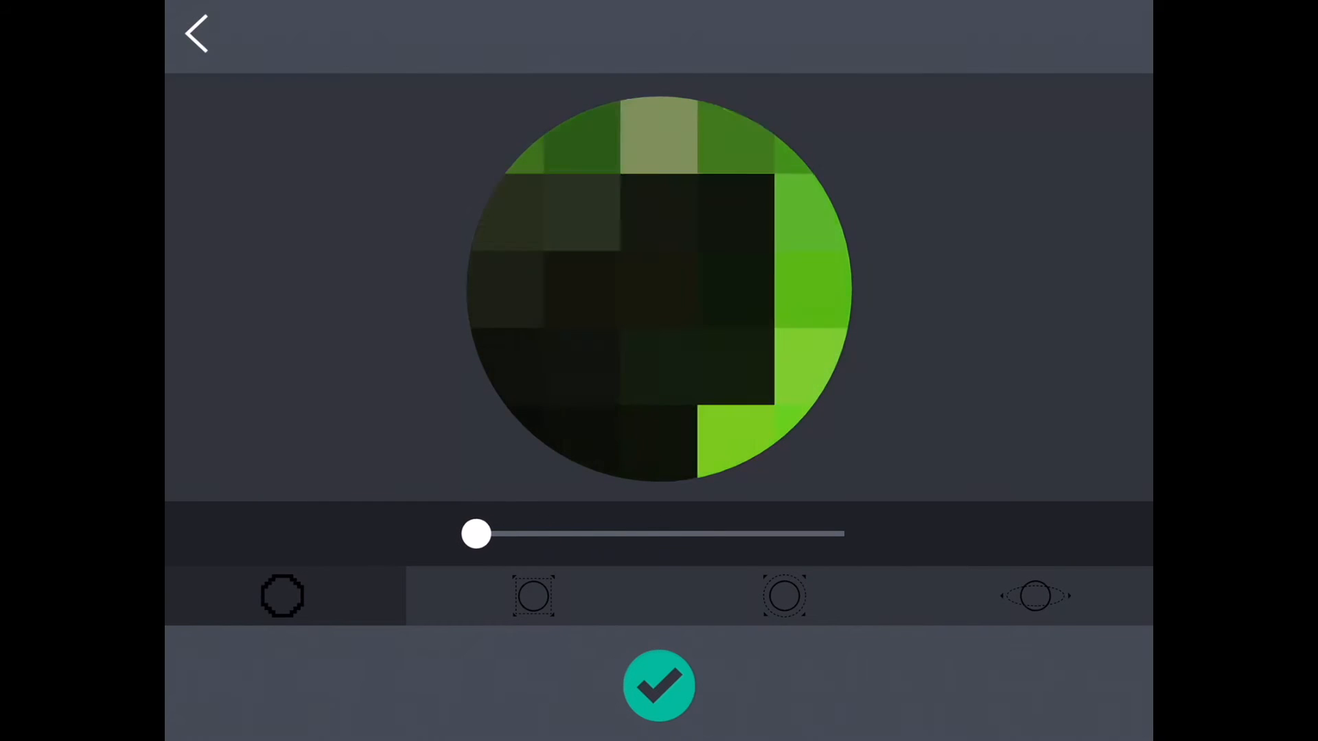
{"action": "left_click_drag", "start_coordinate": [476, 534], "coordinate": [748, 534]}
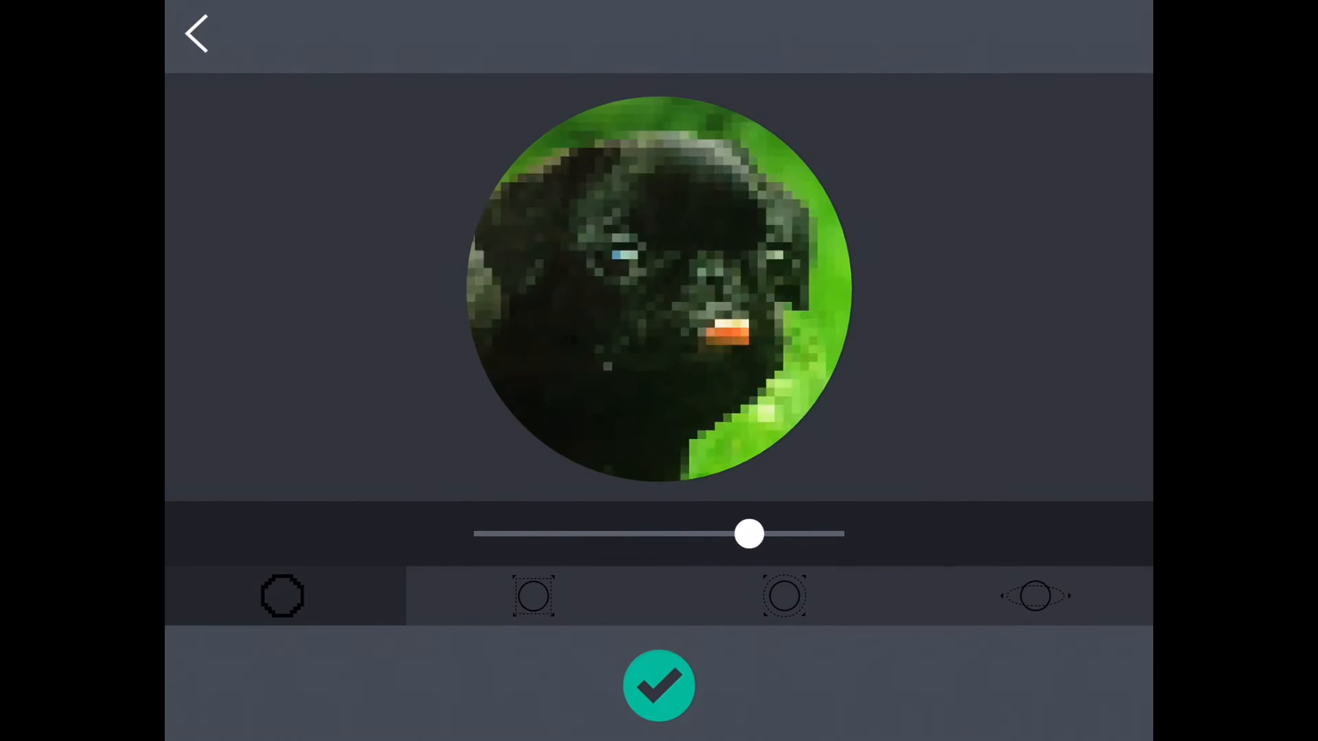
{"action": "left_click_drag", "start_coordinate": [748, 534], "coordinate": [845, 534]}
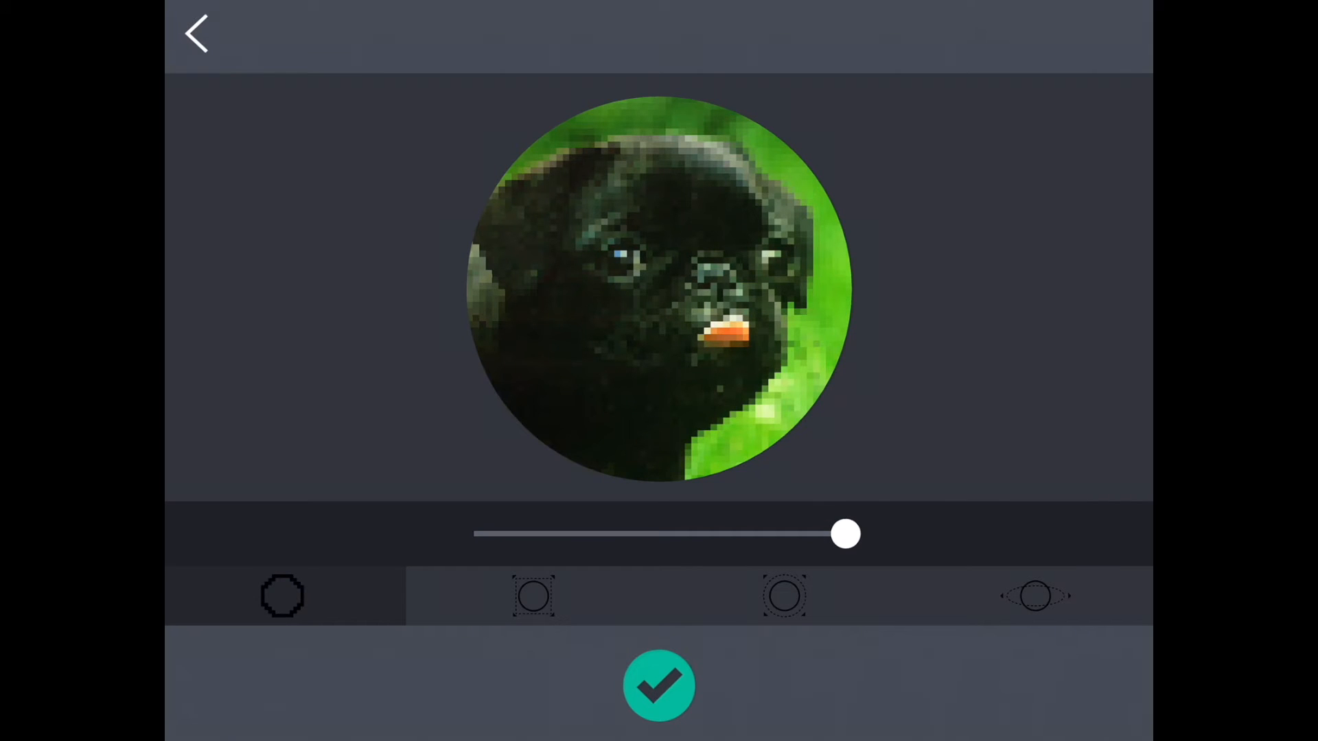
Zoom the pug texture in slightly on the face after trying the full range.
{"action": "left_click_drag", "start_coordinate": [844, 534], "coordinate": [542, 534]}
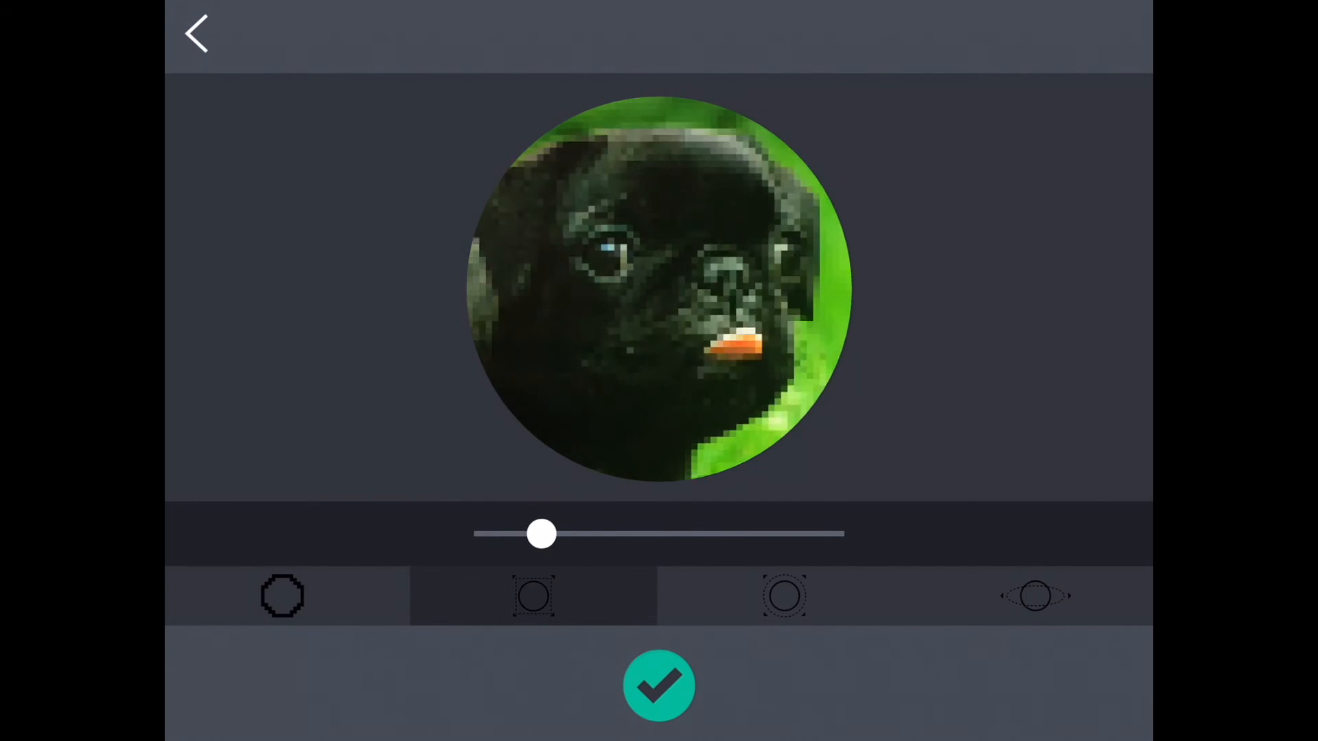
{"action": "left_click_drag", "start_coordinate": [541, 534], "coordinate": [831, 534]}
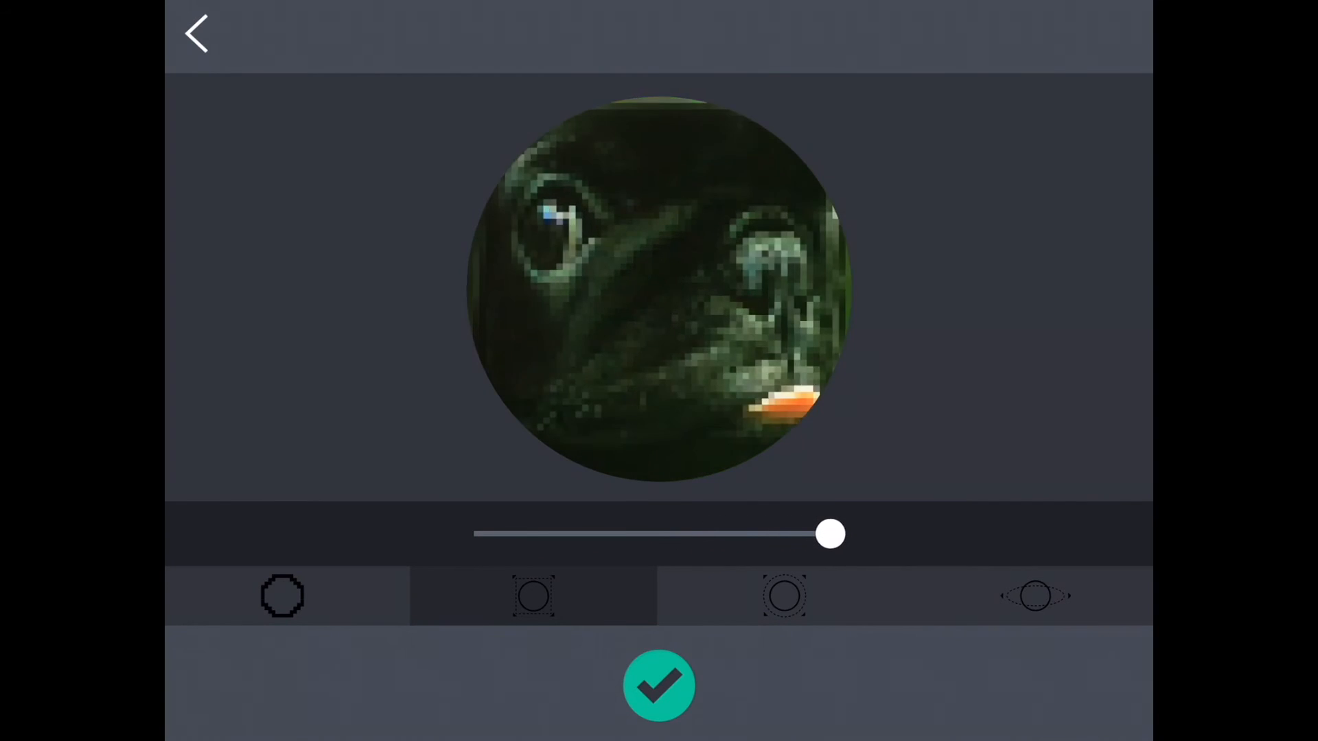
{"action": "left_click_drag", "start_coordinate": [831, 534], "coordinate": [472, 534]}
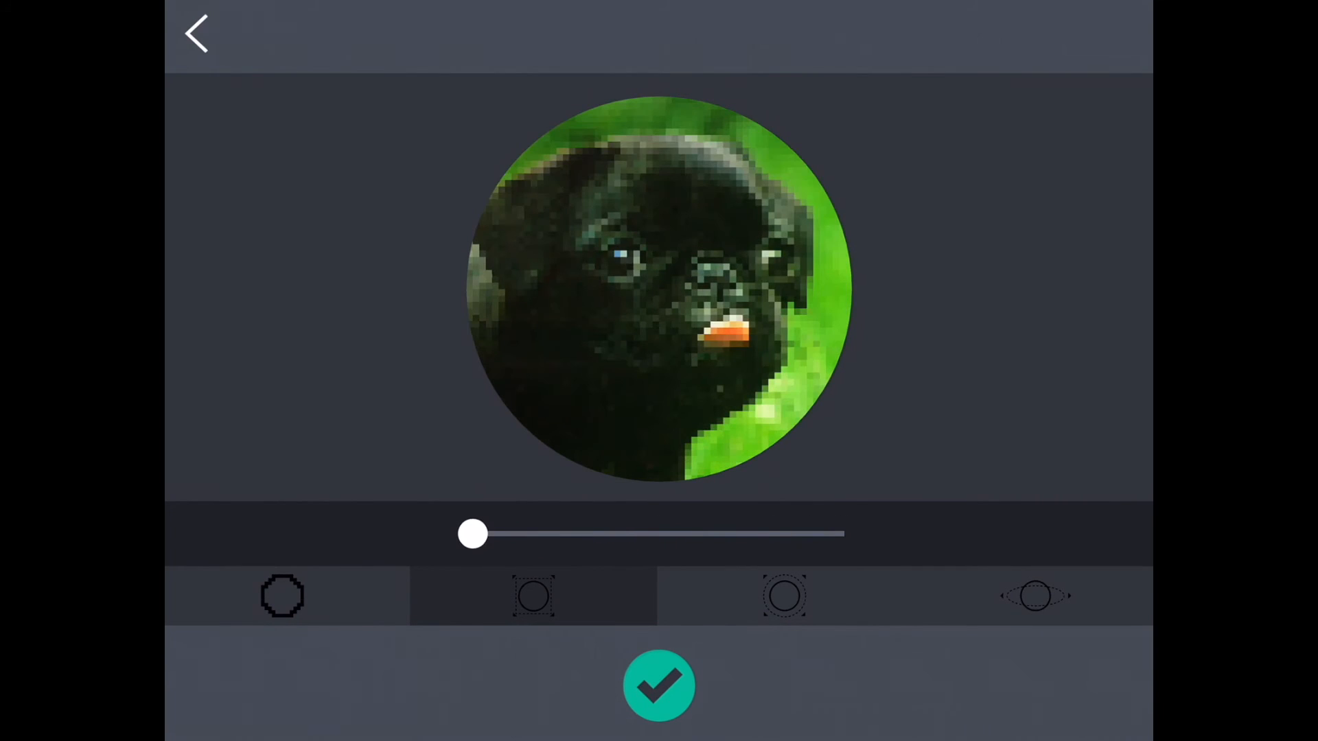
{"action": "left_click_drag", "start_coordinate": [472, 534], "coordinate": [538, 534]}
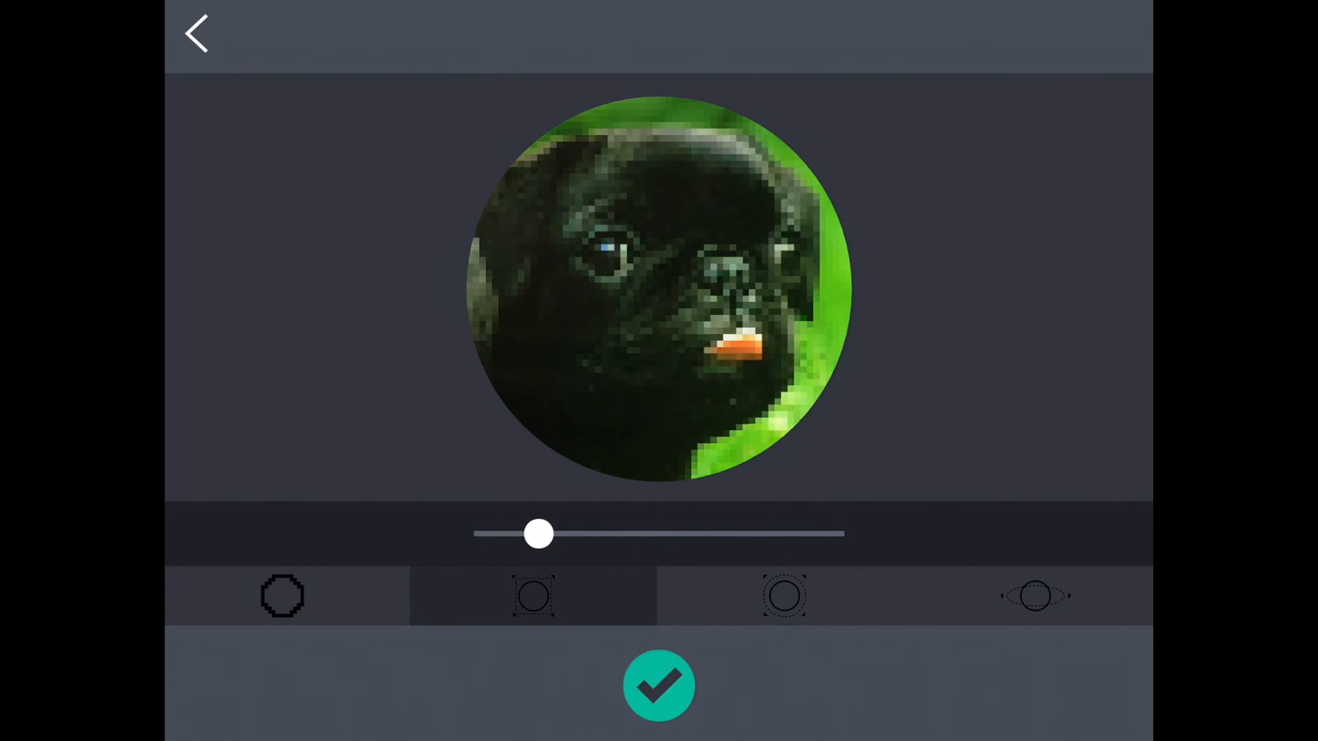
{"action": "left_click_drag", "start_coordinate": [538, 535], "coordinate": [660, 534]}
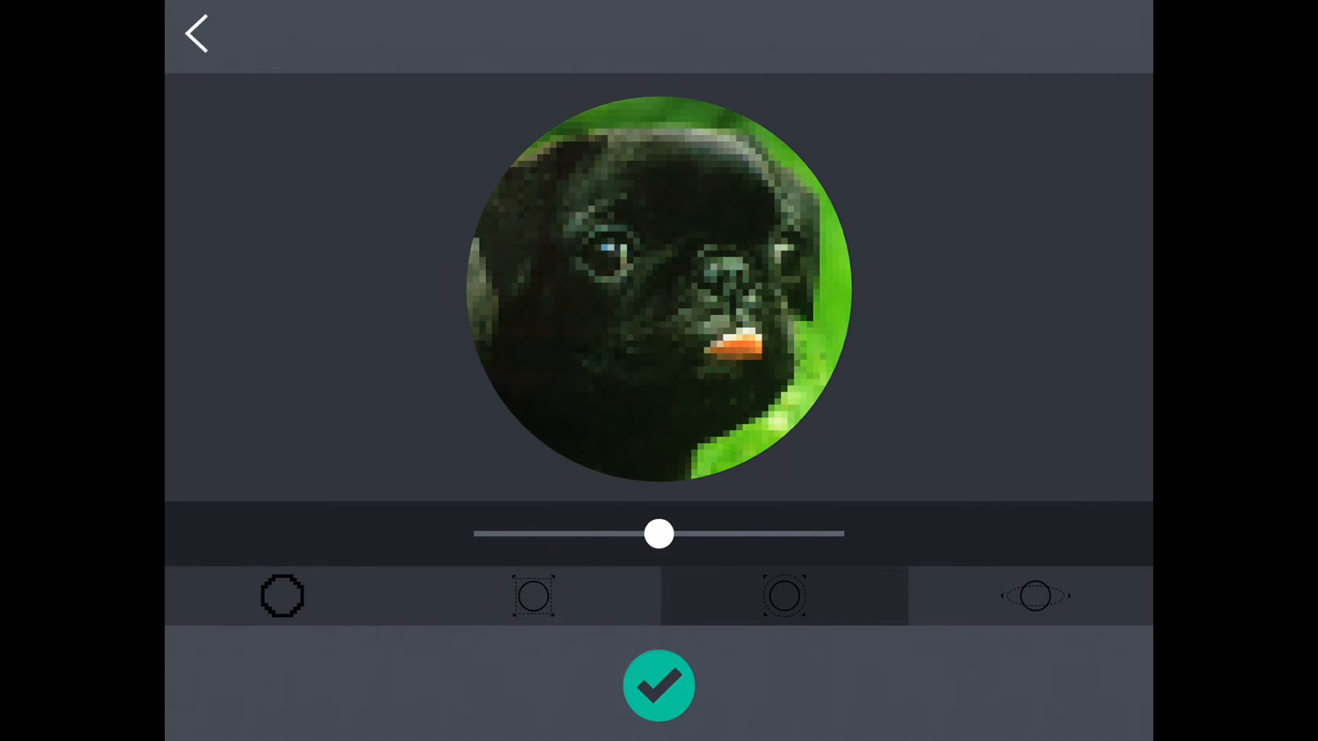
Leave the pinch effect at neutral after trying bulged and pinched looks.
{"action": "left_click_drag", "start_coordinate": [660, 534], "coordinate": [795, 534]}
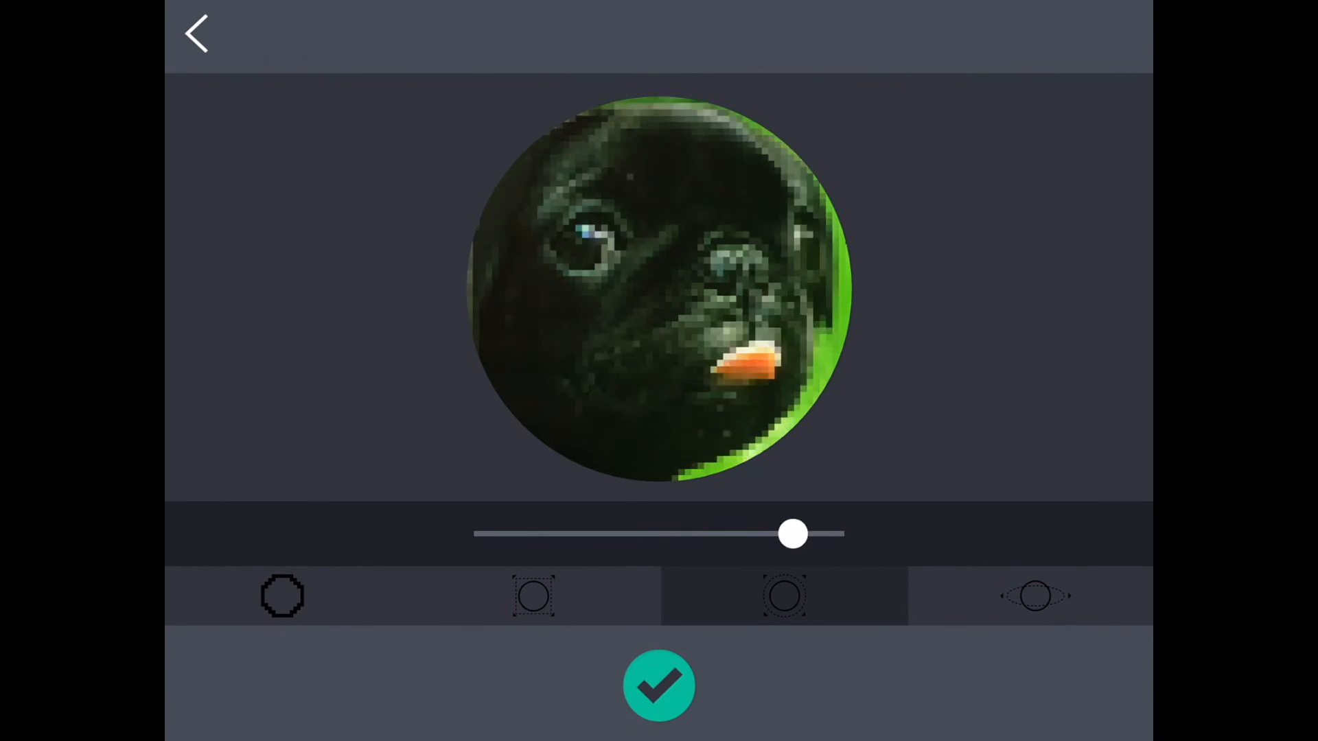
{"action": "left_click_drag", "start_coordinate": [792, 534], "coordinate": [475, 534]}
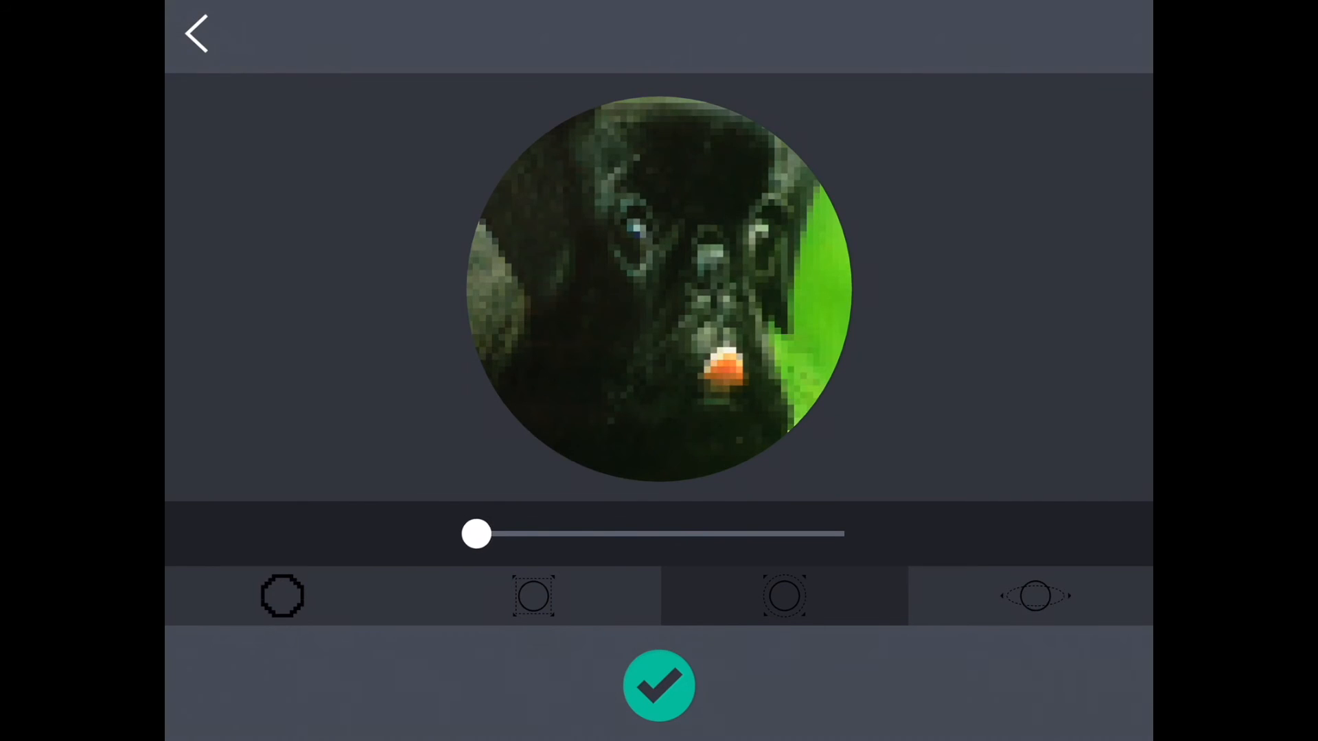
{"action": "left_click_drag", "start_coordinate": [476, 534], "coordinate": [667, 535]}
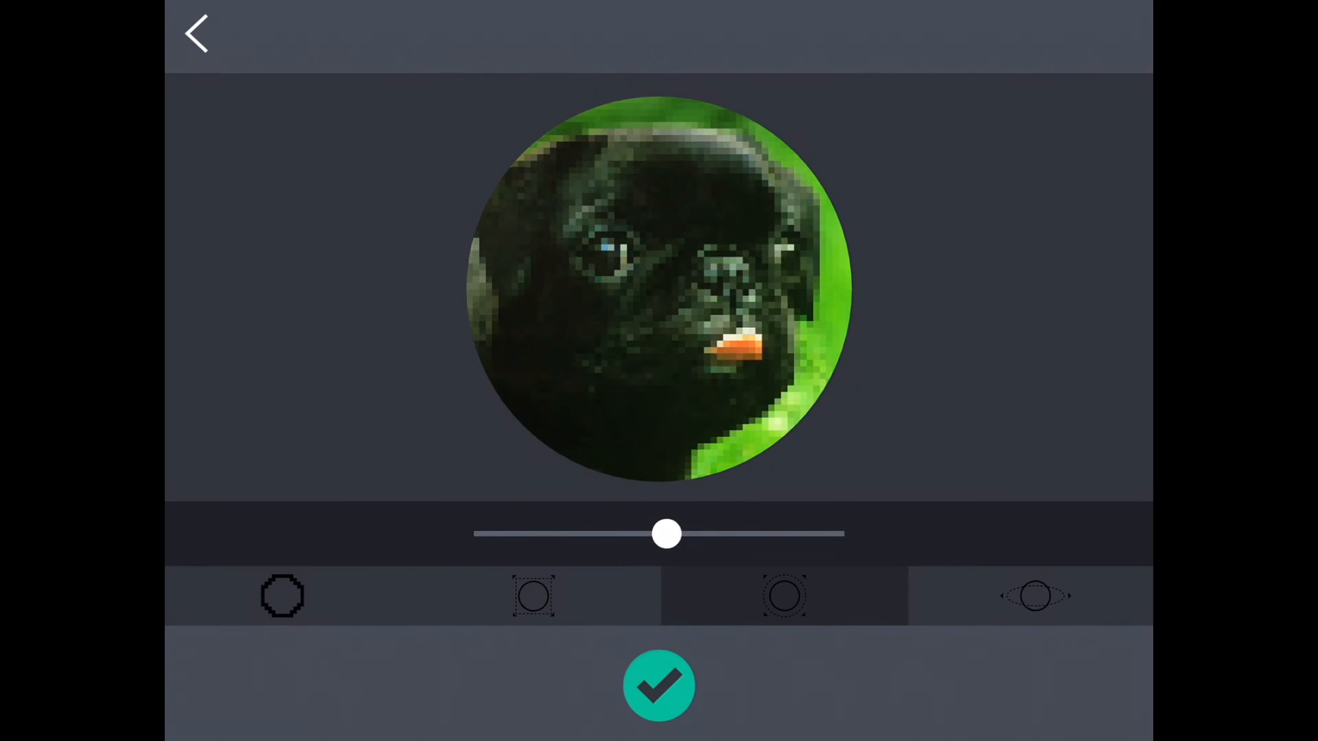
Give the texture a slight stretch and finish the ball back to the level.
{"action": "left_click_drag", "start_coordinate": [664, 534], "coordinate": [832, 534]}
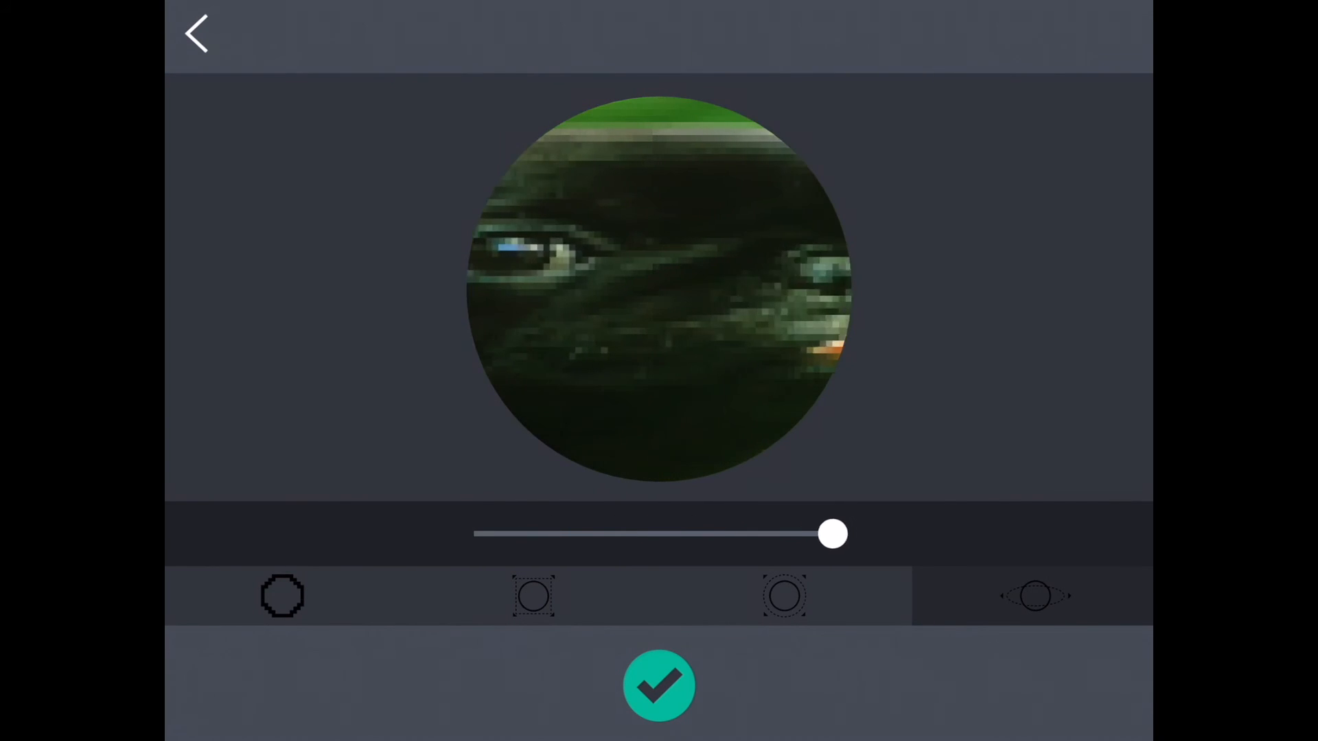
{"action": "left_click_drag", "start_coordinate": [832, 534], "coordinate": [583, 534]}
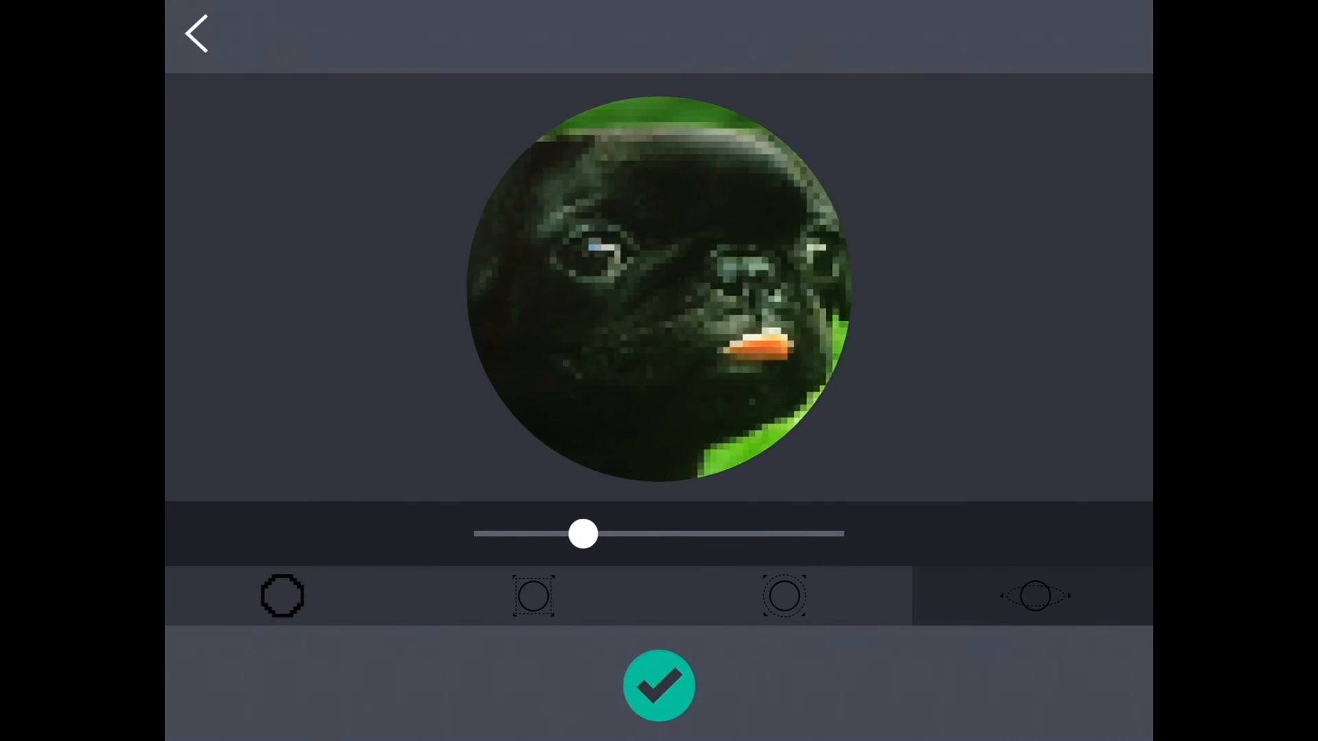
{"action": "left_click_drag", "start_coordinate": [583, 534], "coordinate": [487, 535]}
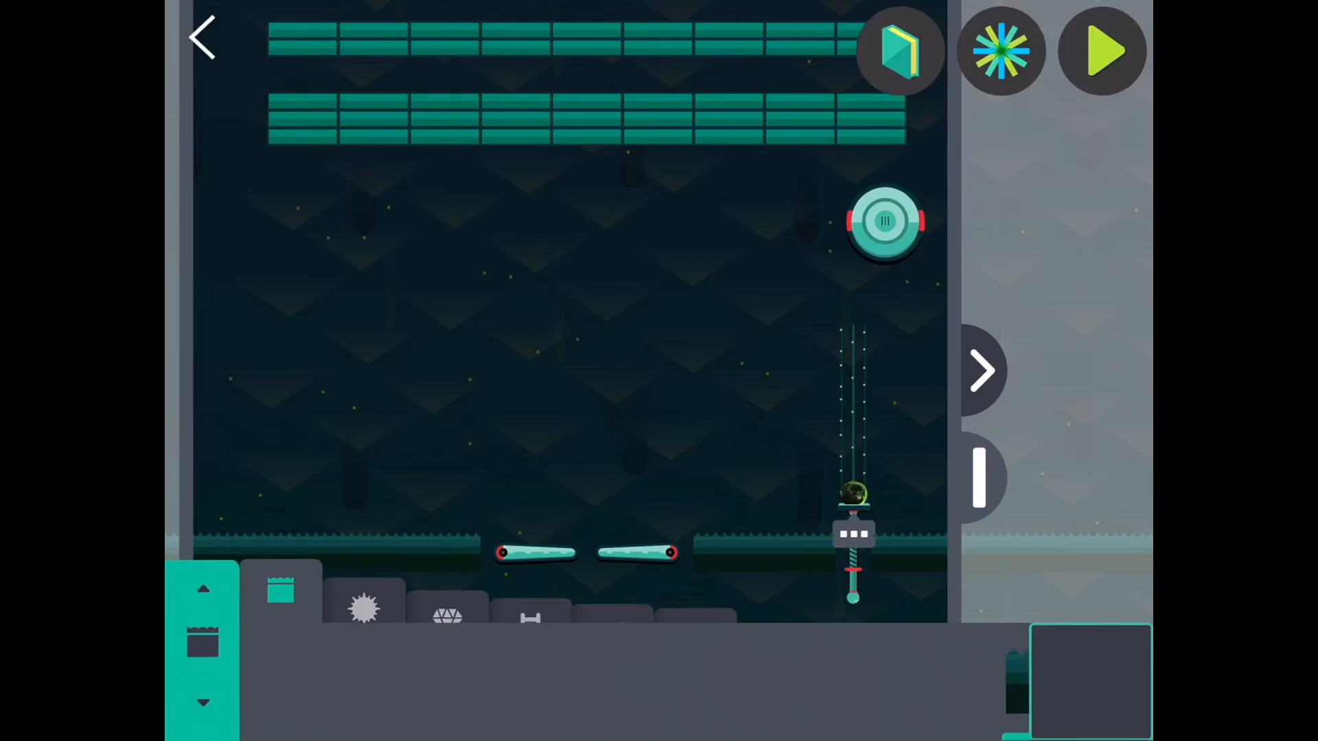
Start playing the pinball level with the pug ball resting on the launcher.
{"action": "left_click", "coordinate": [281, 590]}
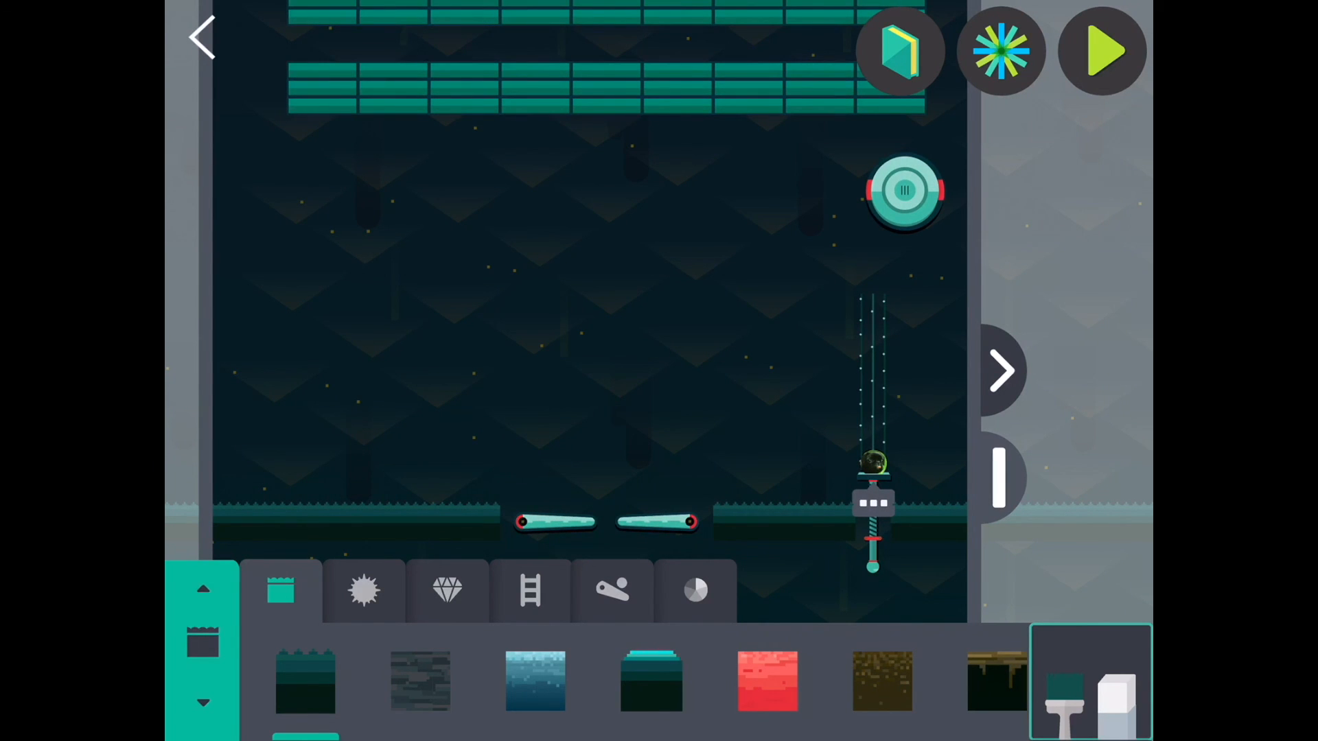
{"action": "left_click", "coordinate": [1102, 51]}
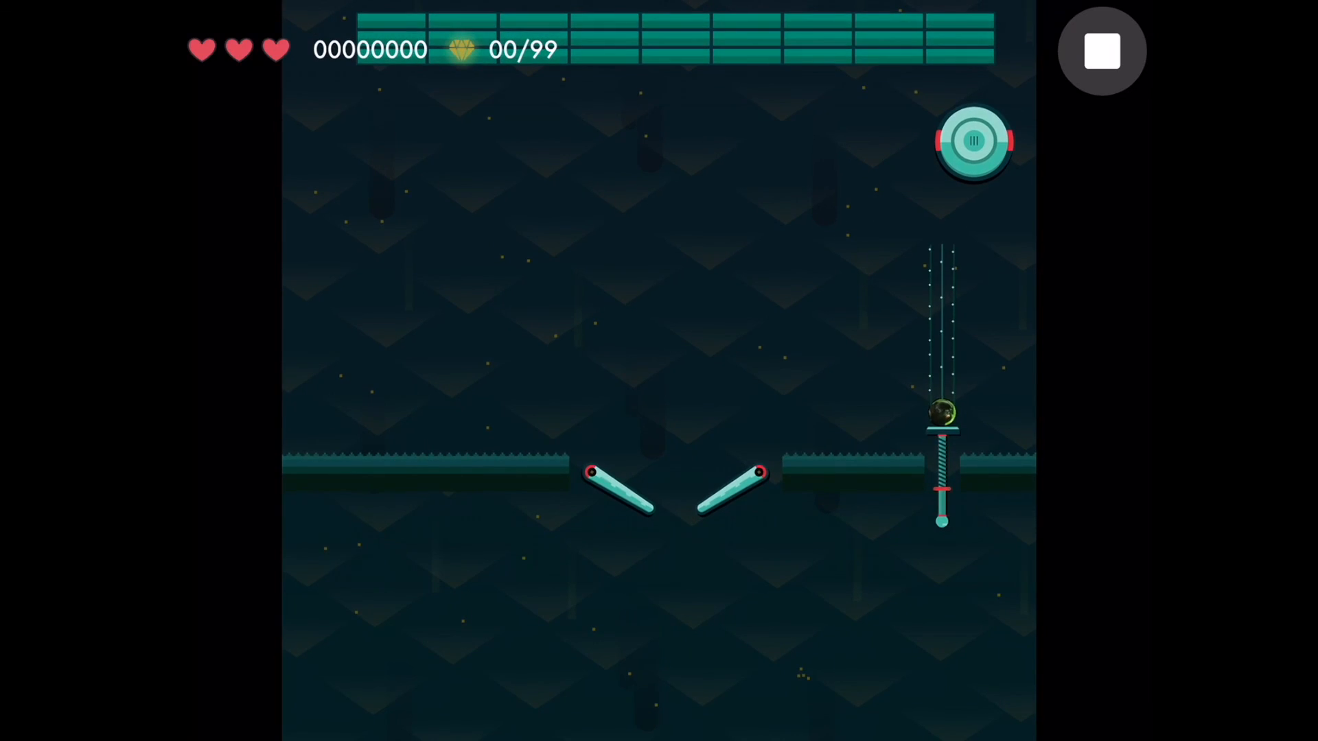